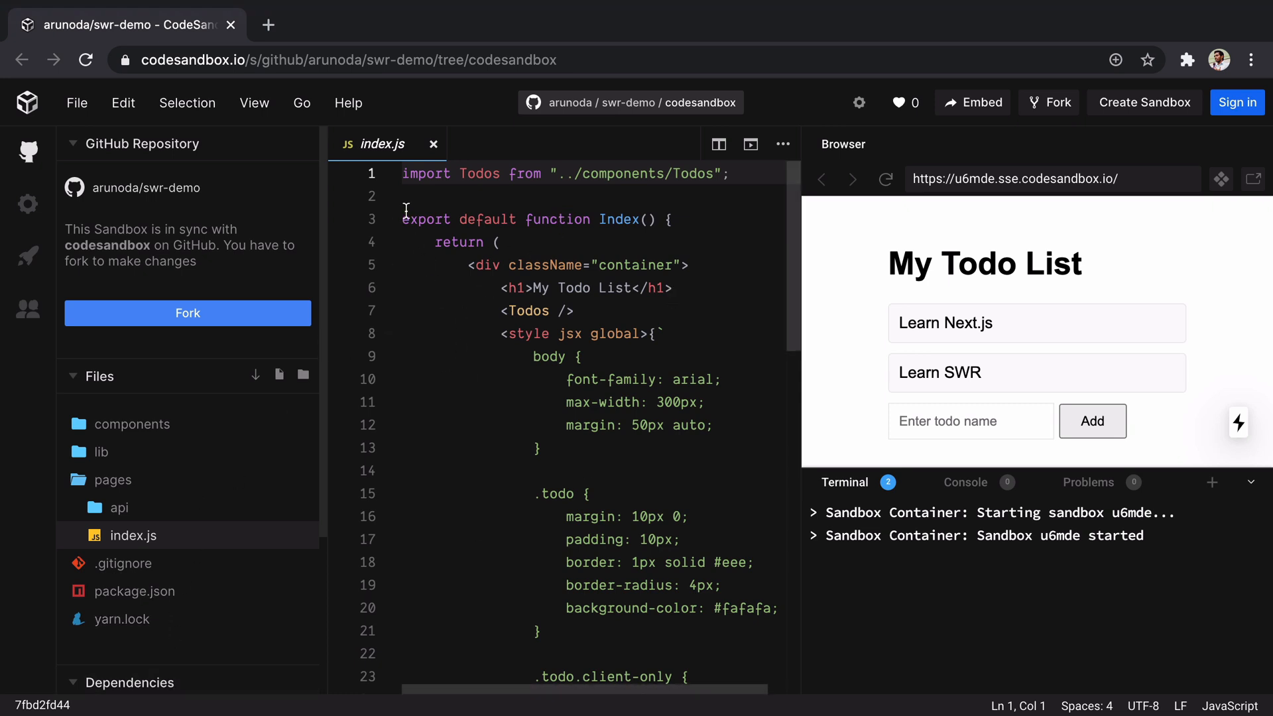
pyautogui.moveTo(1111, 325)
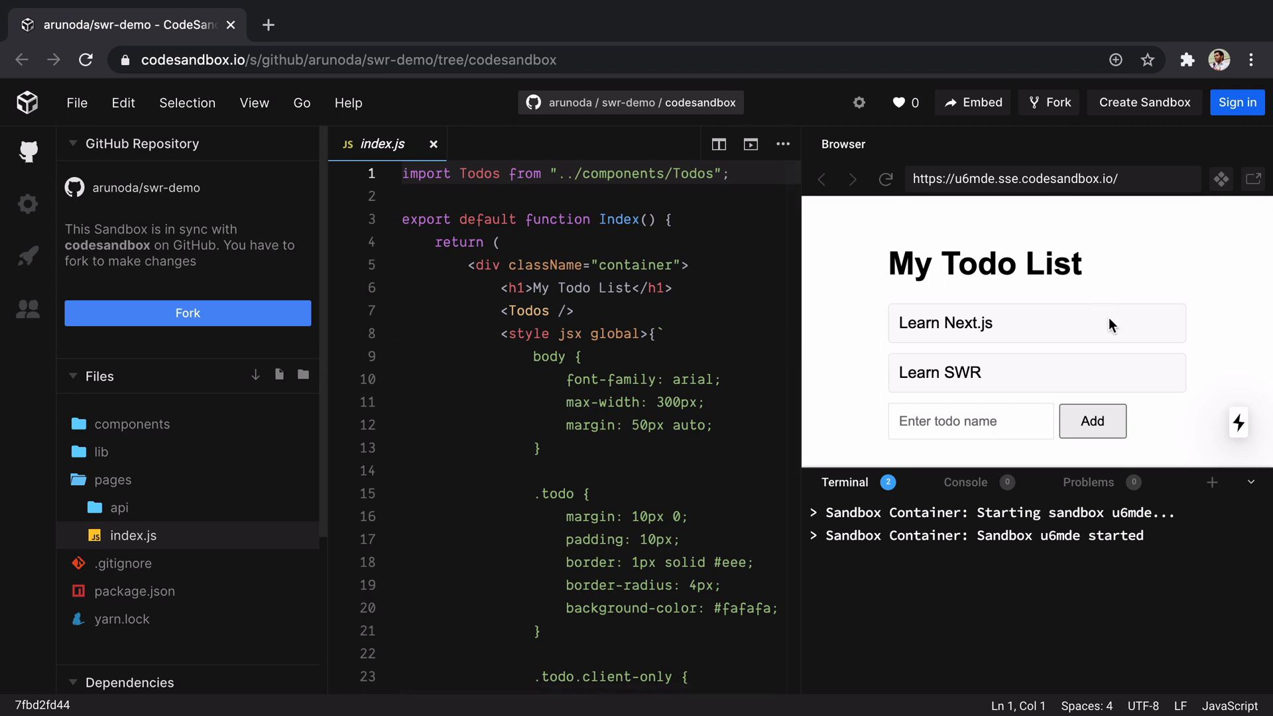
# - Add a third test todo, 'sdfdsf', via the preview's 'Enter todo name' field
pyautogui.click(971, 420)
pyautogui.write('sdfdsf')
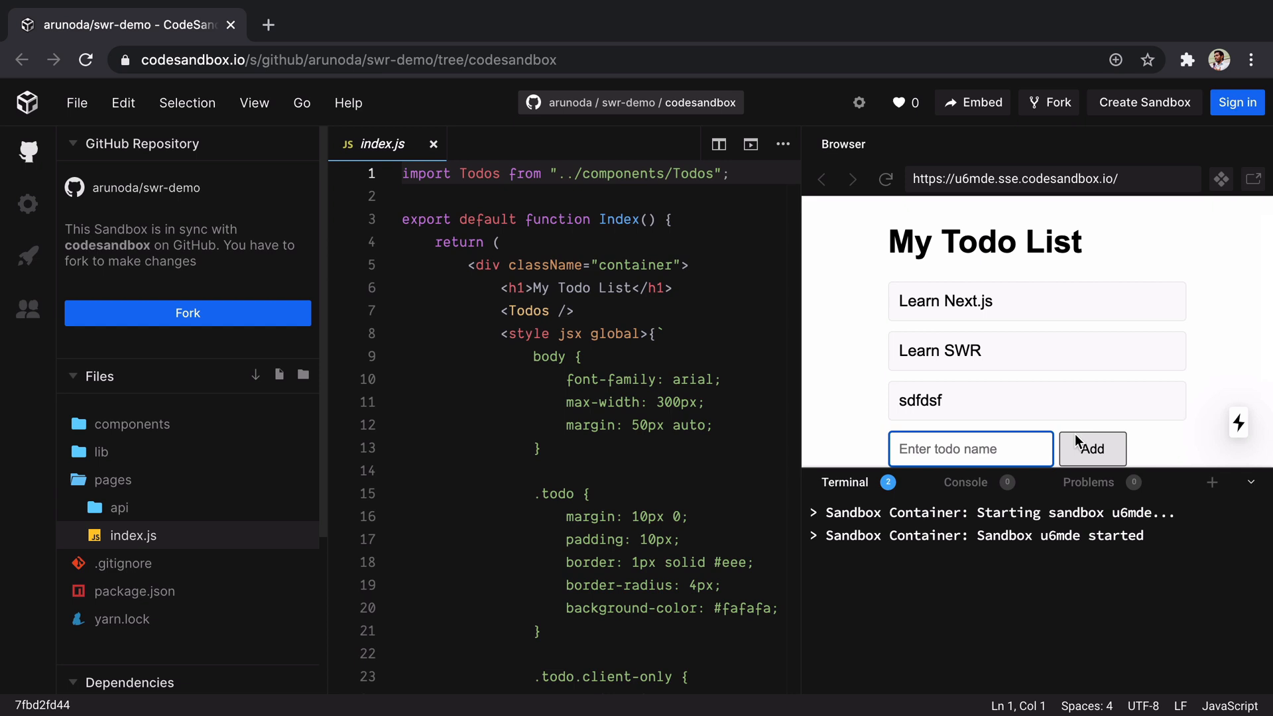
pyautogui.moveTo(873, 512)
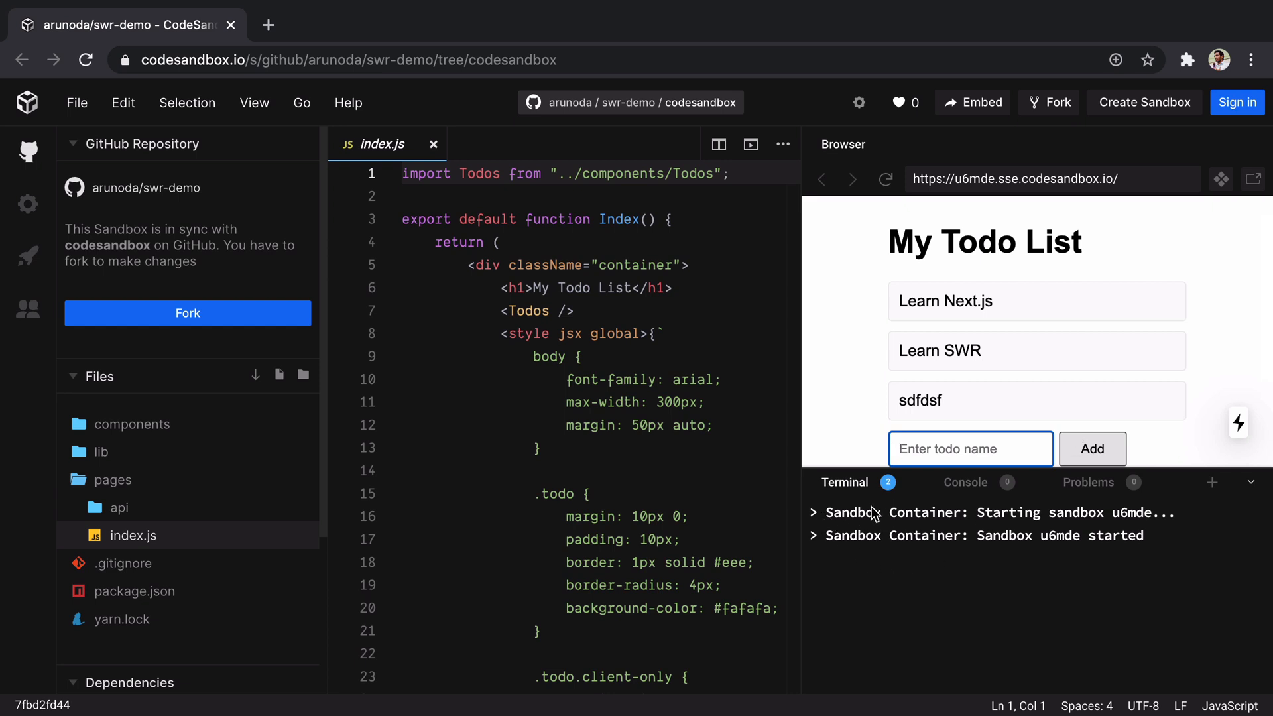
pyautogui.moveTo(982, 487)
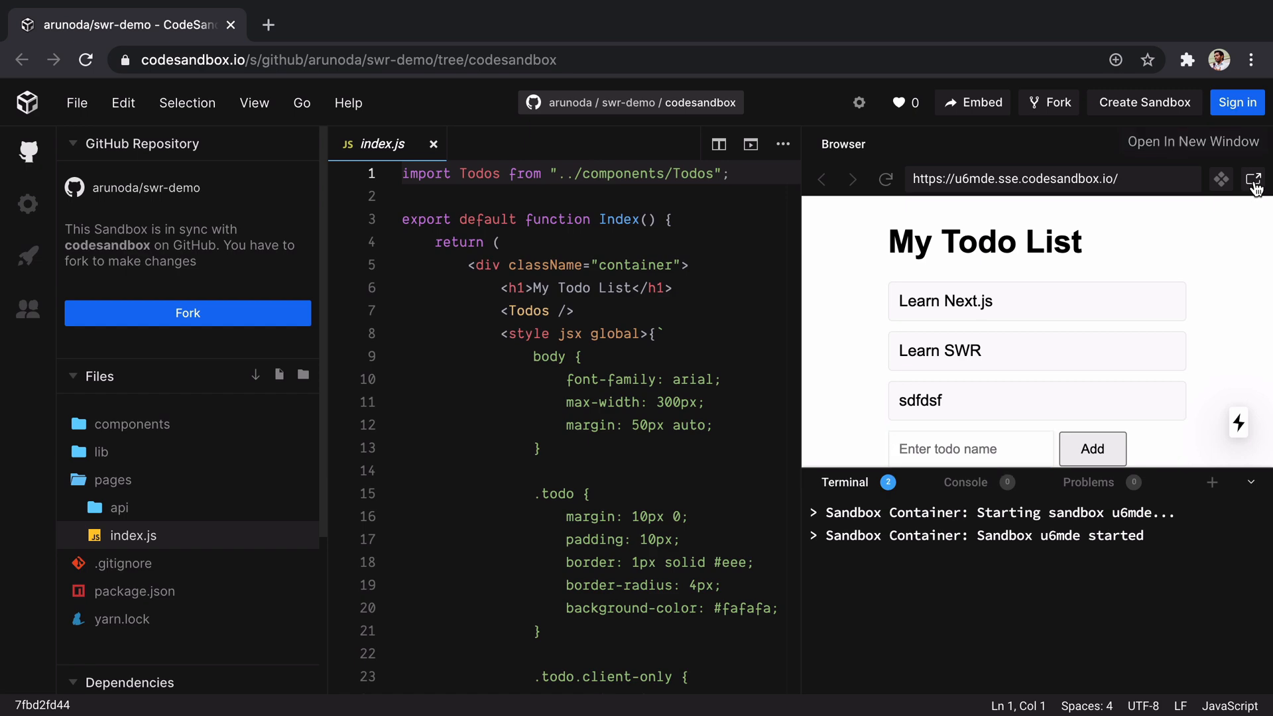
# - Open the sandbox app's preview address in two extra Chrome tabs, then return to the editor tab
pyautogui.click(1254, 179)
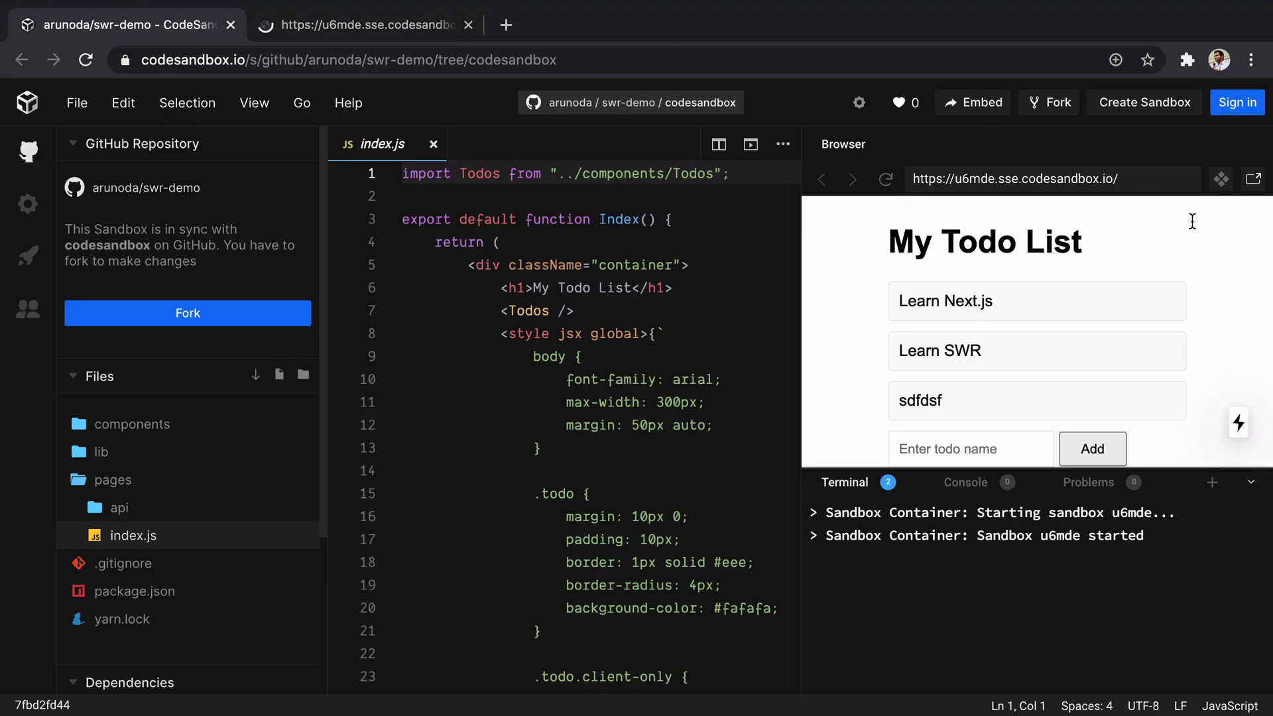
pyautogui.click(366, 24)
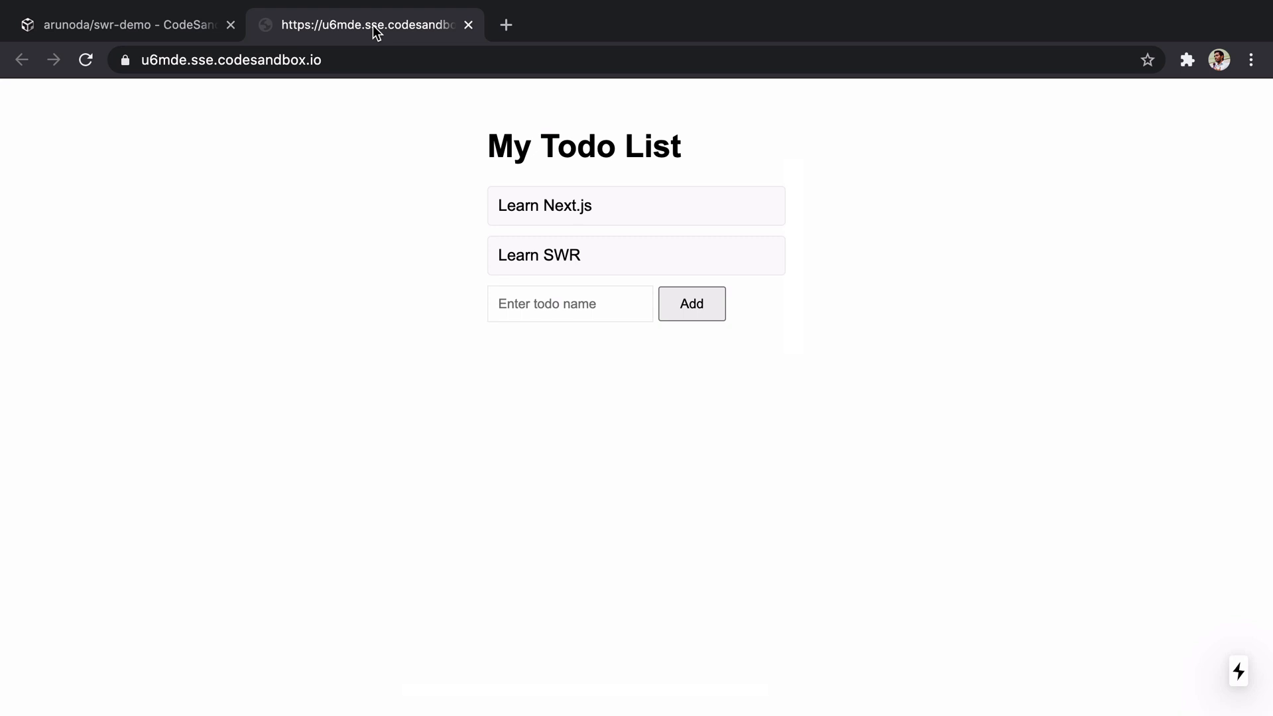
pyautogui.click(230, 60)
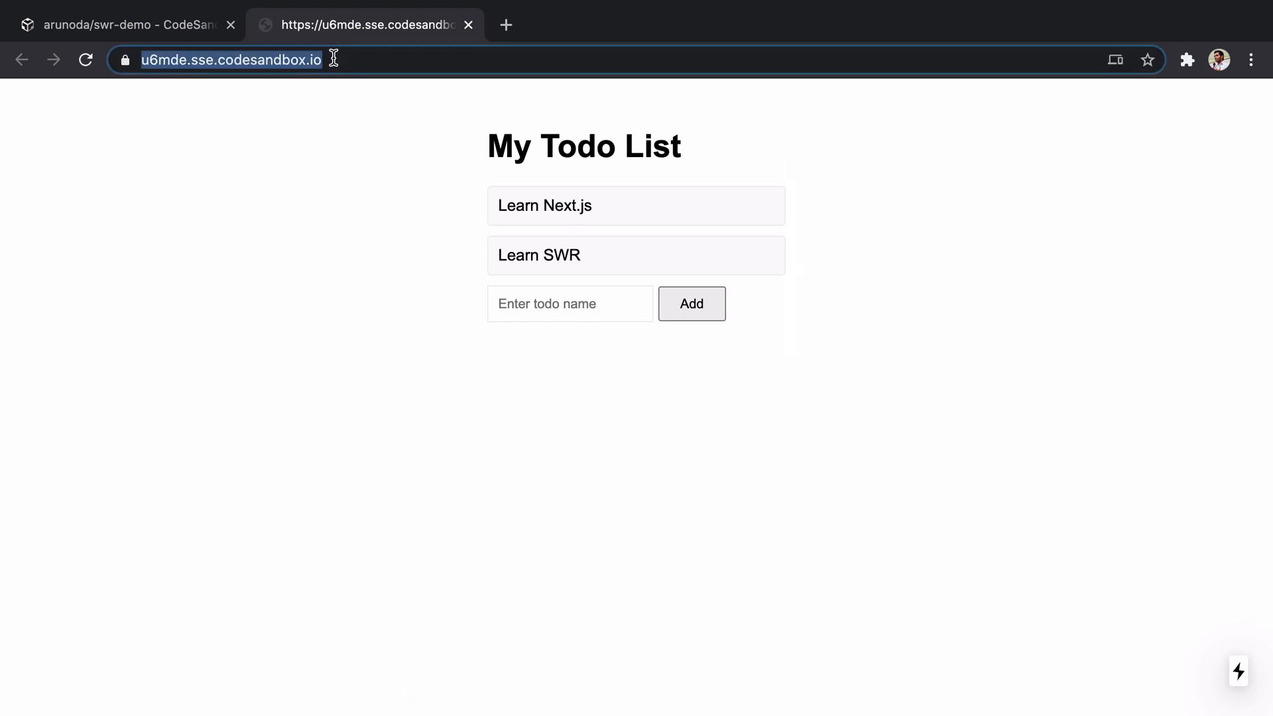
pyautogui.click(505, 24)
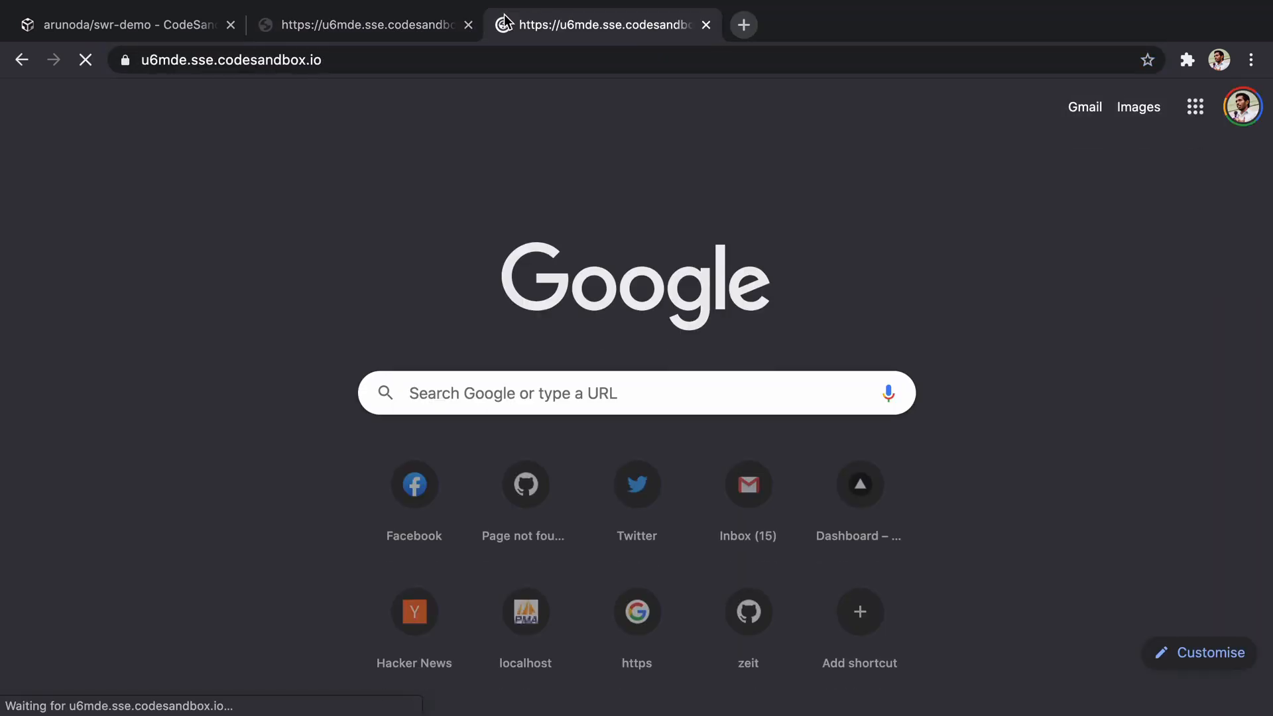
pyautogui.click(122, 24)
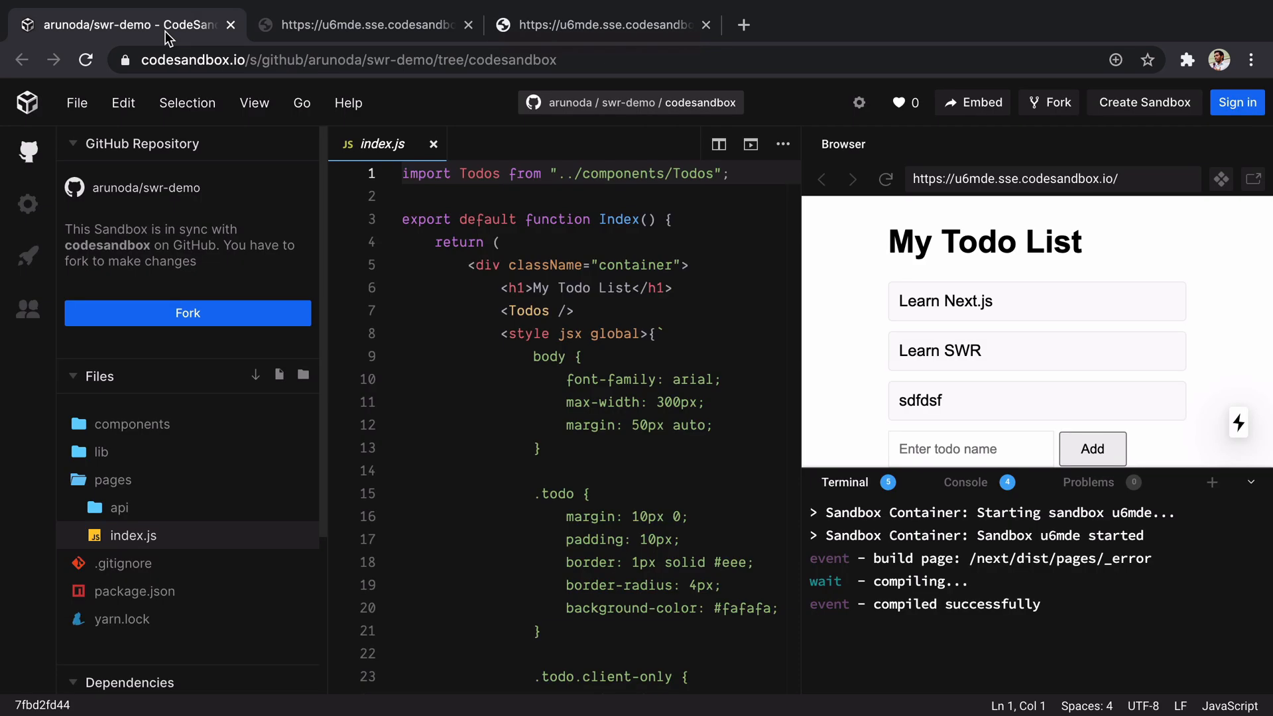
pyautogui.moveTo(187, 313)
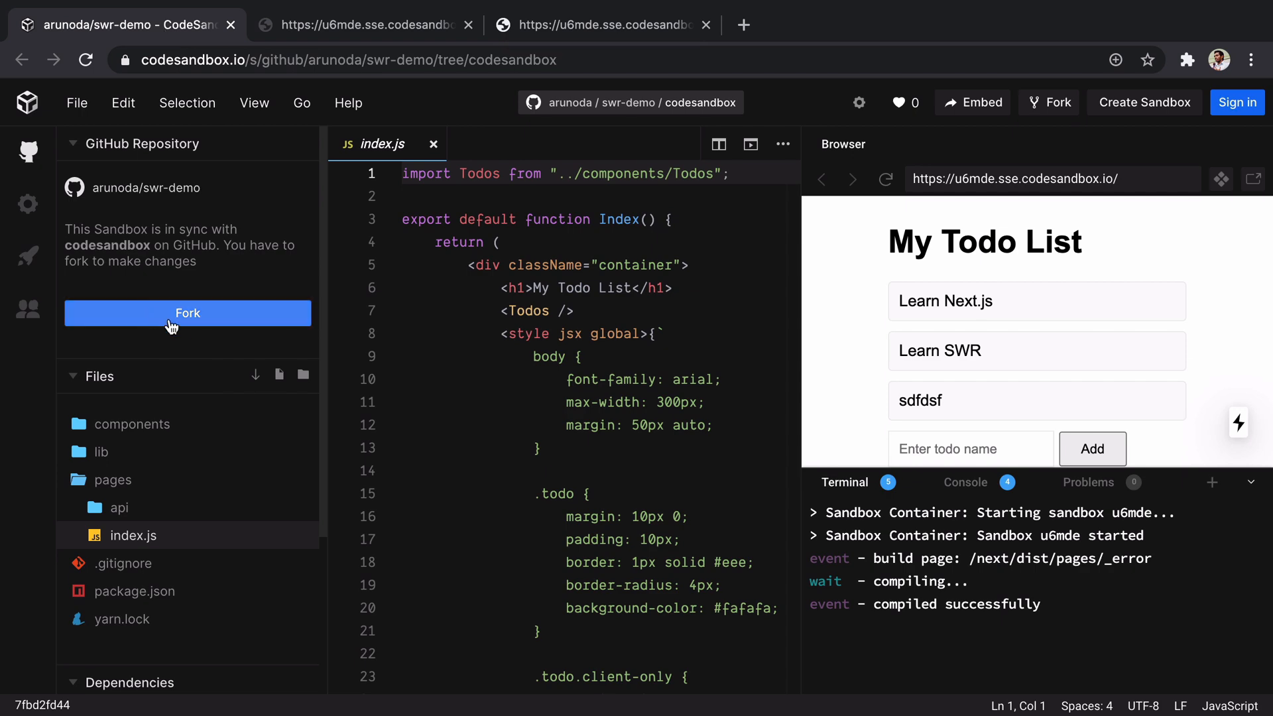
pyautogui.moveTo(182, 325)
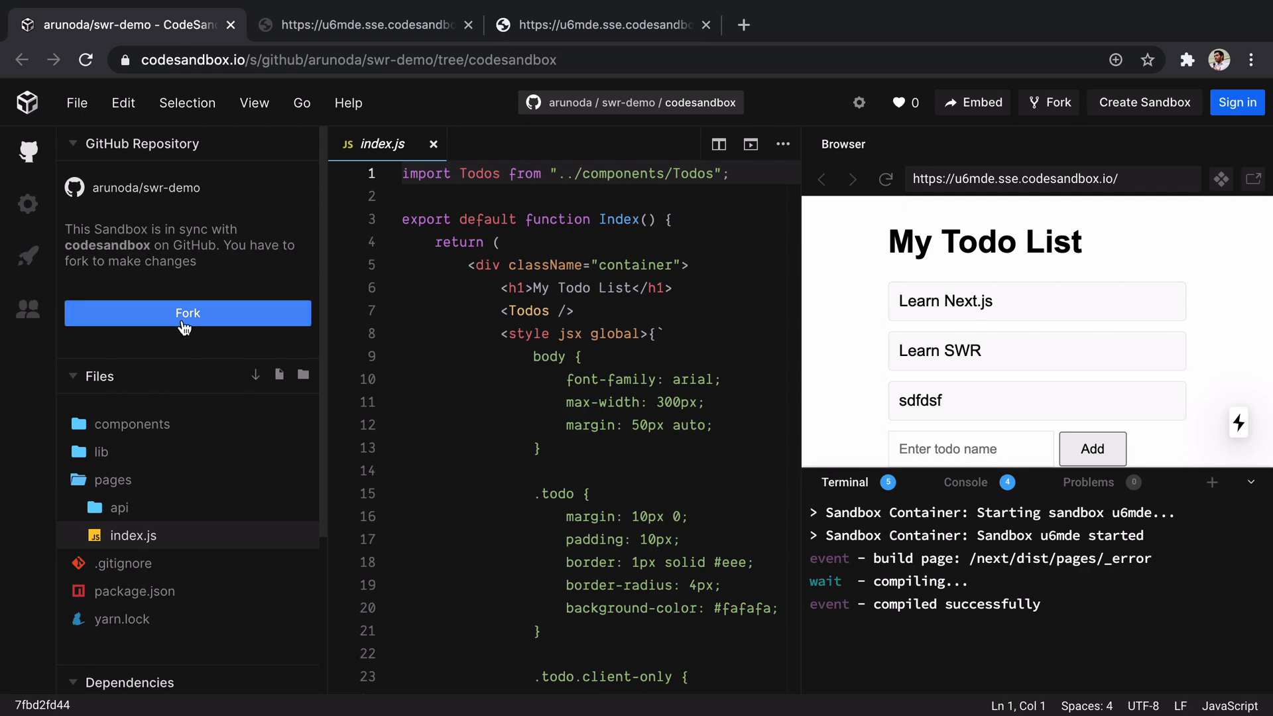
# - Fork the Next.js todo sandbox into a personal copy, signing in with GitHub
pyautogui.click(187, 313)
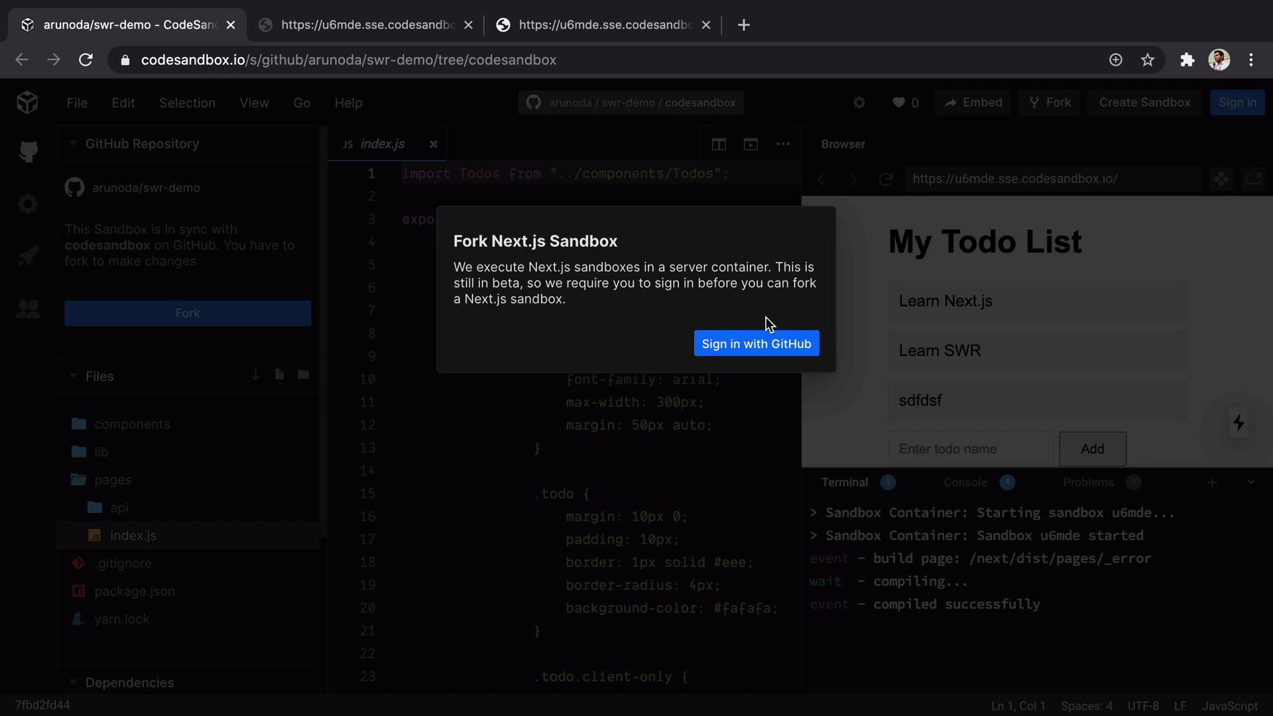
pyautogui.click(754, 342)
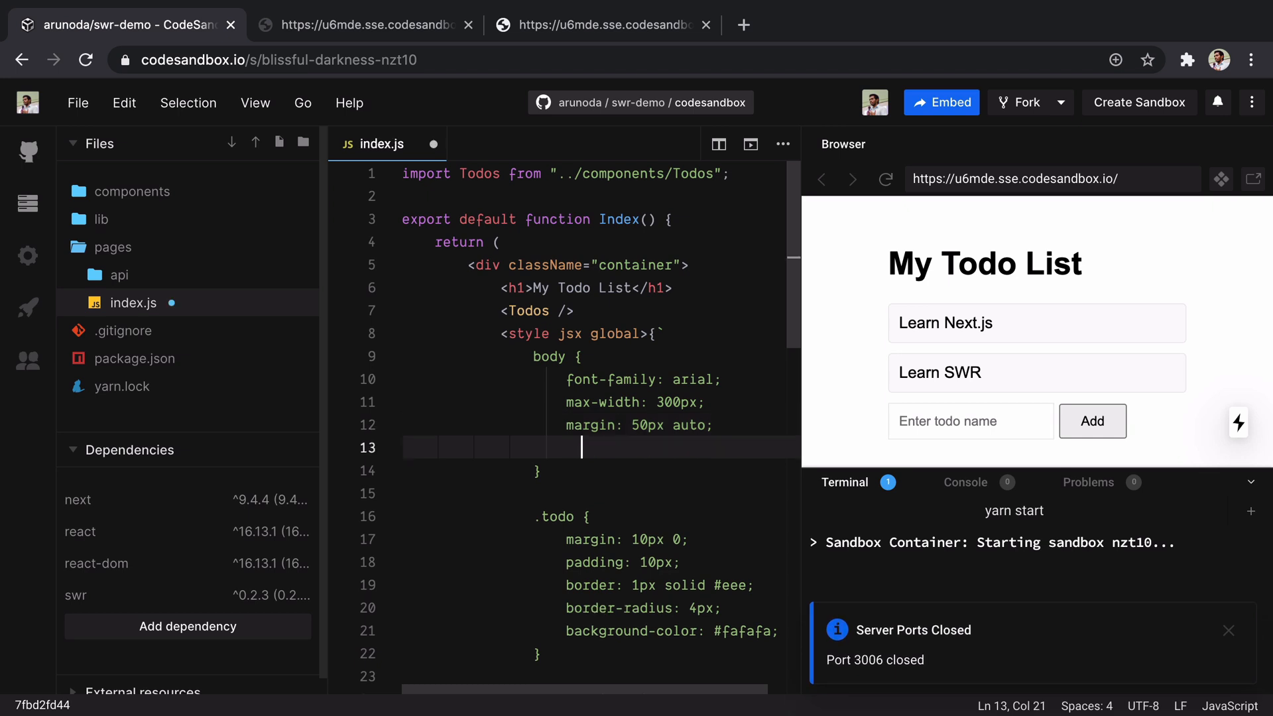
# - Add 'background: red;' to the body rule in index.js and save so the preview turns red
pyautogui.write('background: red;')
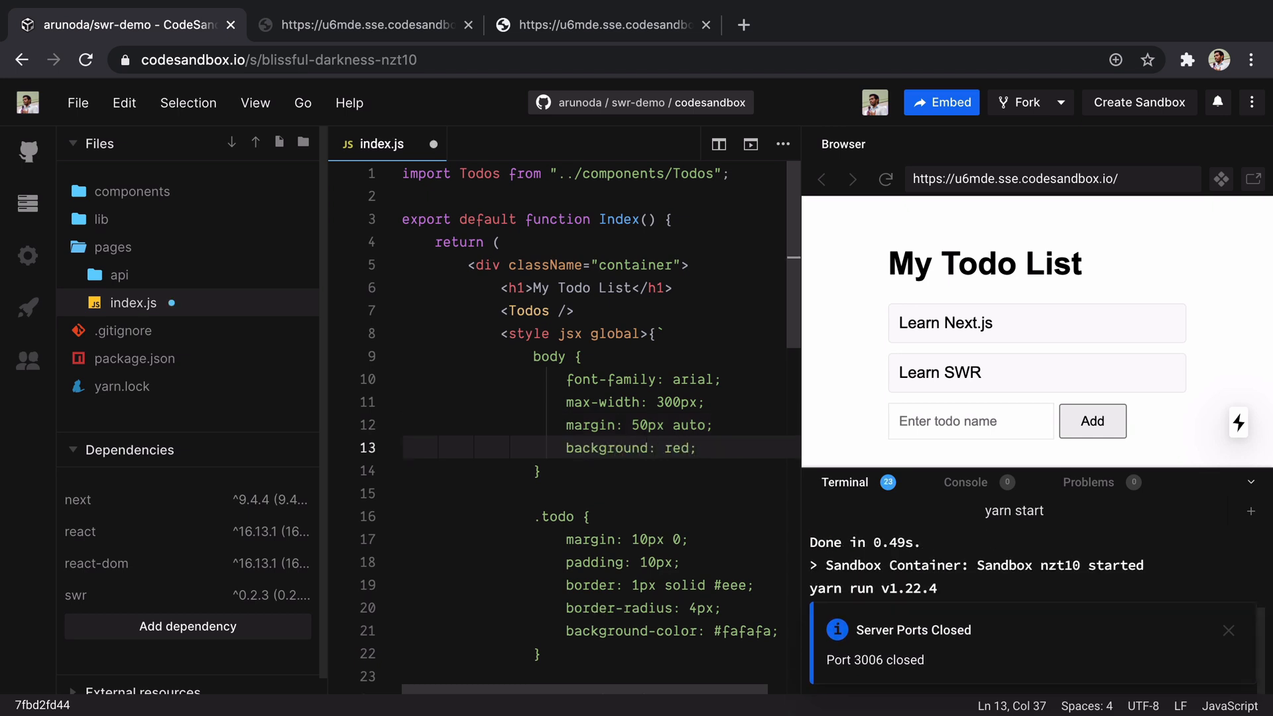
pyautogui.click(1021, 102)
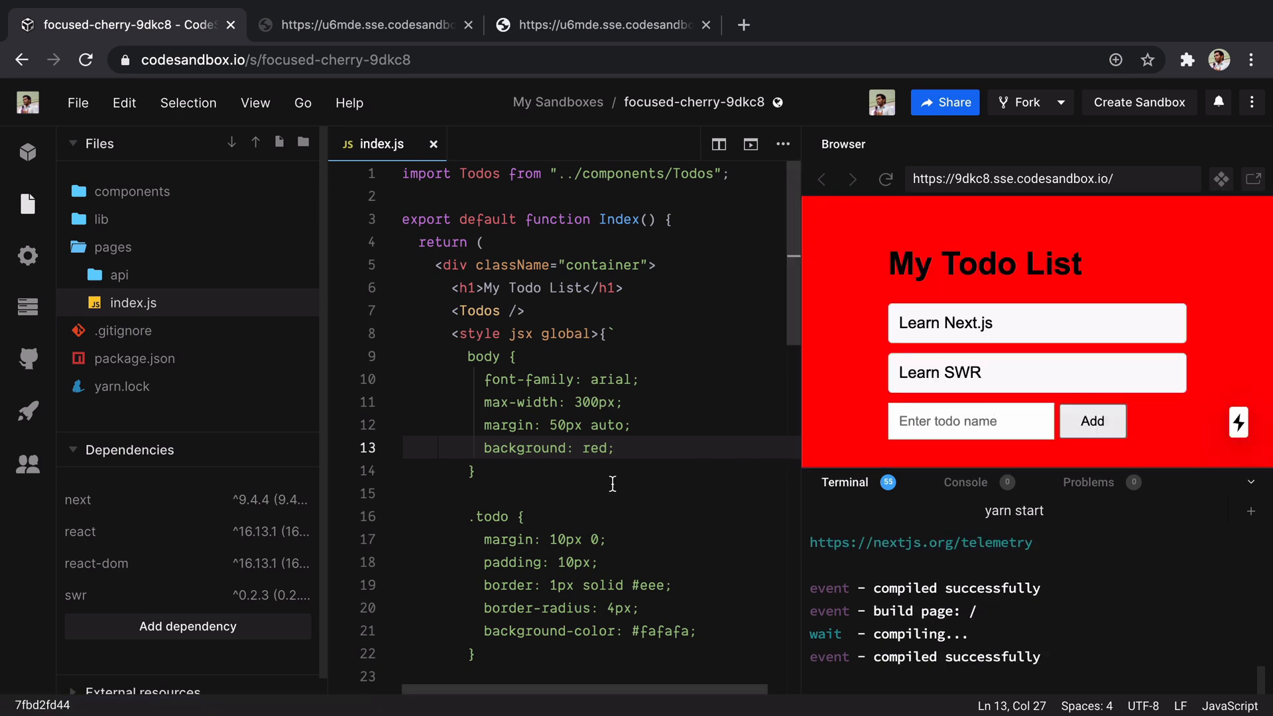
# - Replace 'red' with 'green' in index.js's body background rule
pyautogui.doubleClick(594, 447)
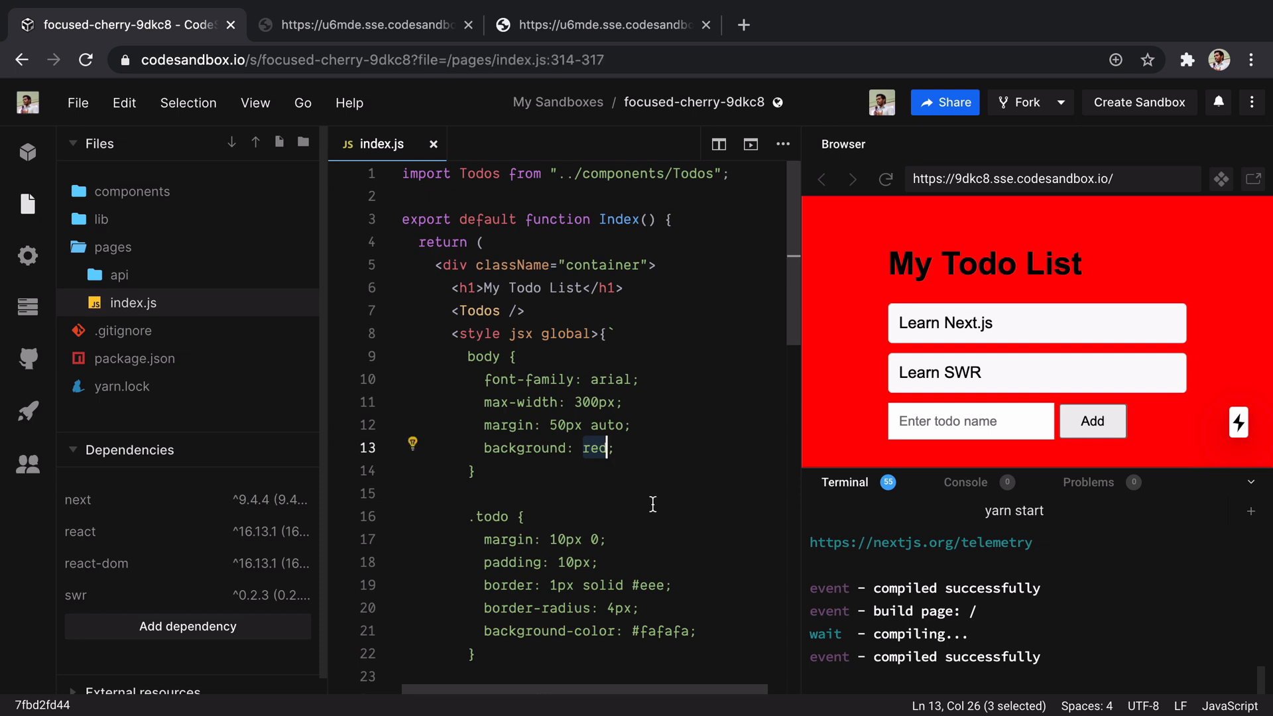
pyautogui.write('green')
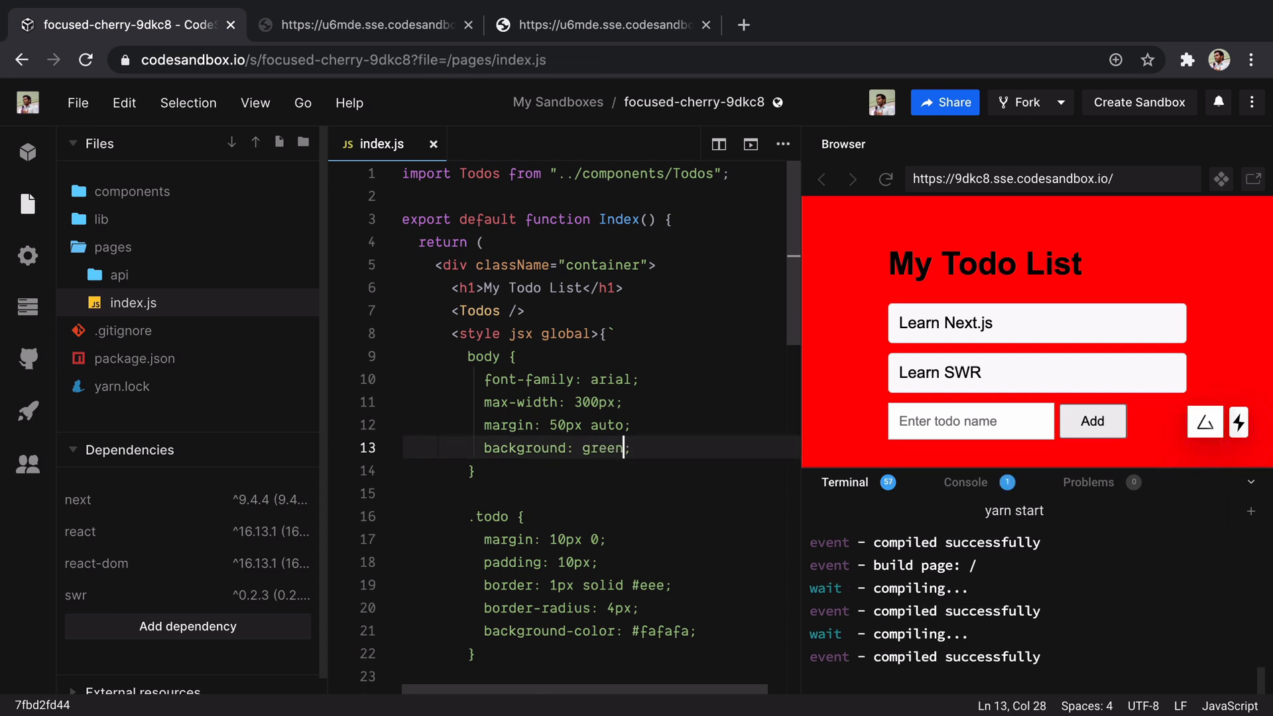